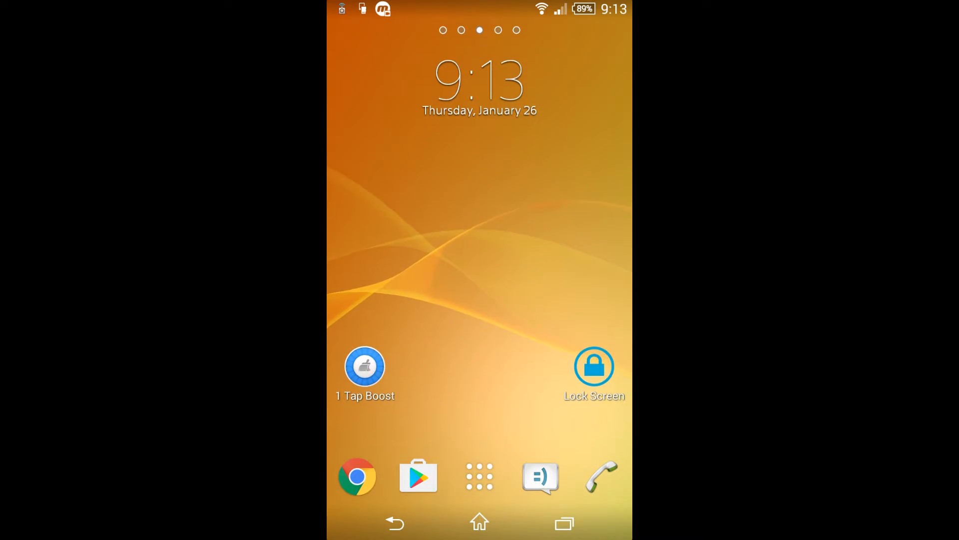
# Search the app drawer for "g" to launch Gmail
pyautogui.click(479, 477)
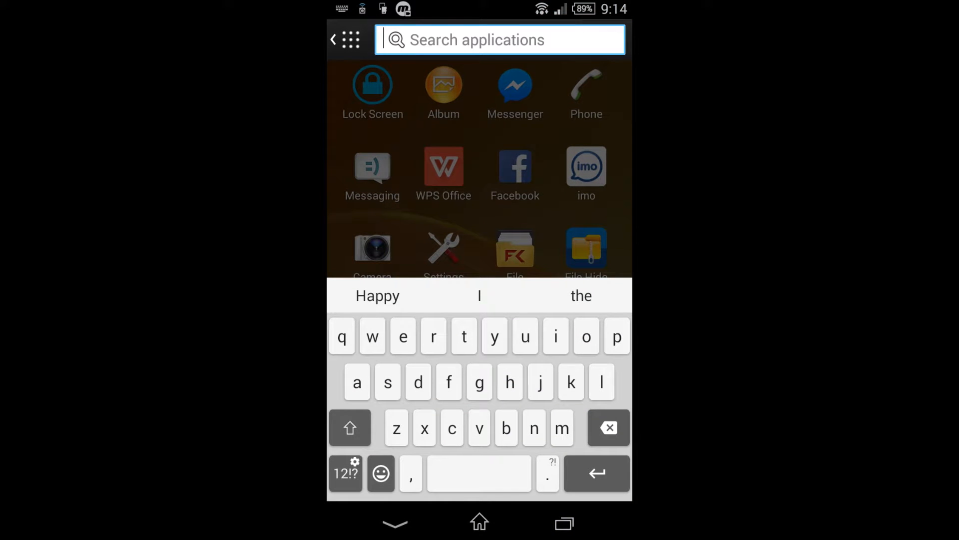
pyautogui.write('g')
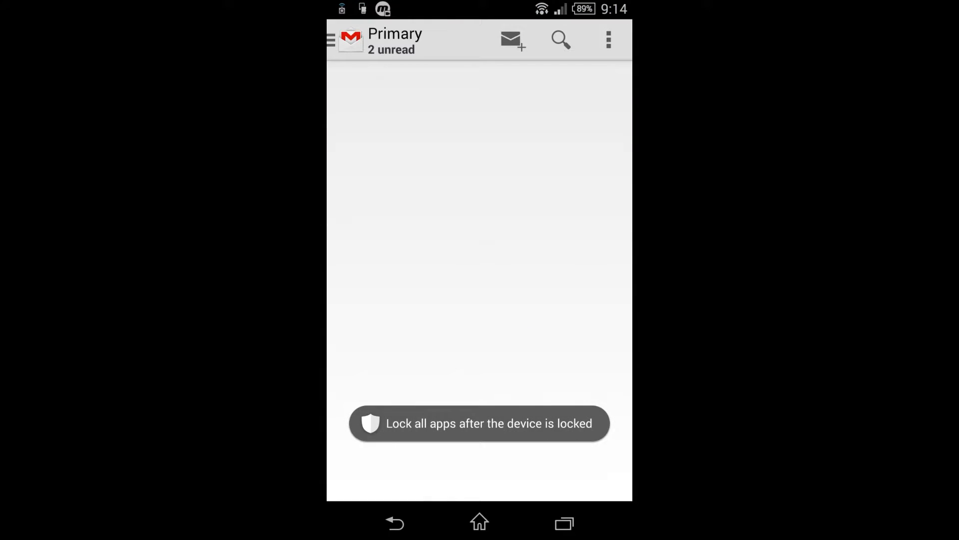
# View the signed-in account entry in Gmail's Settings from the side menu
pyautogui.click(331, 40)
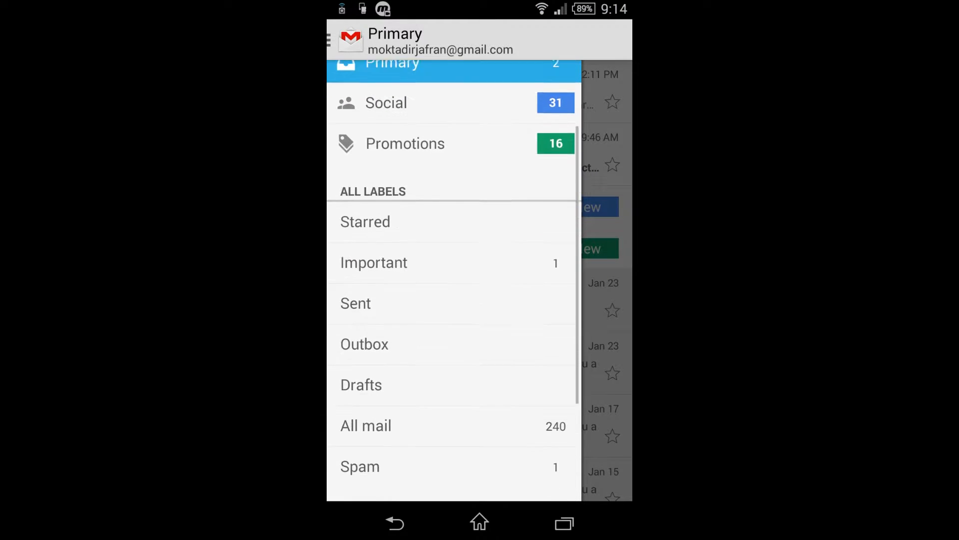
pyautogui.scroll(-3)
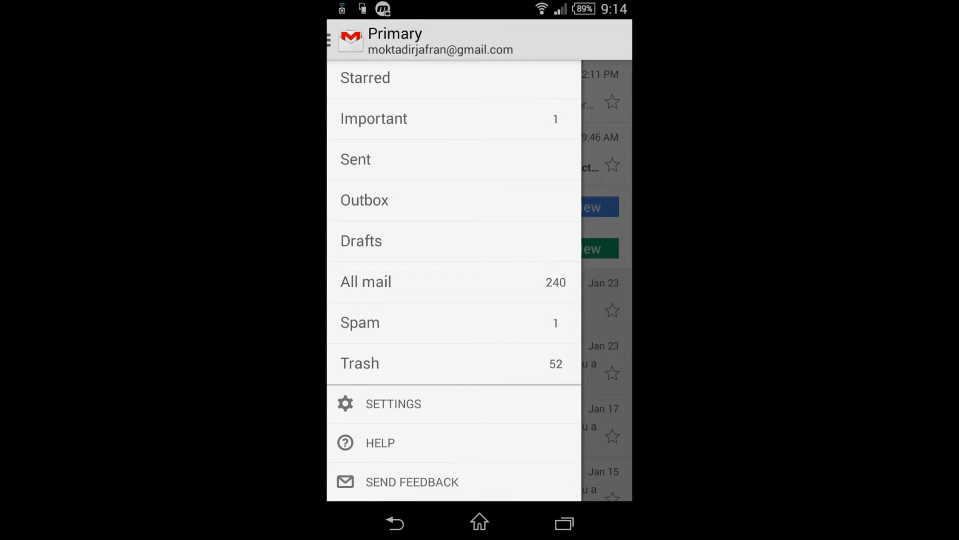
pyautogui.click(393, 403)
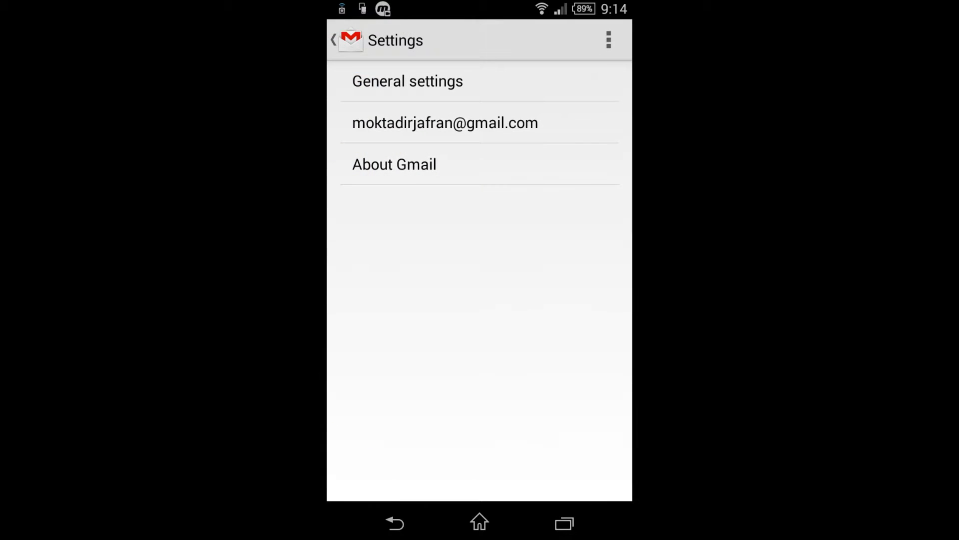
pyautogui.click(445, 123)
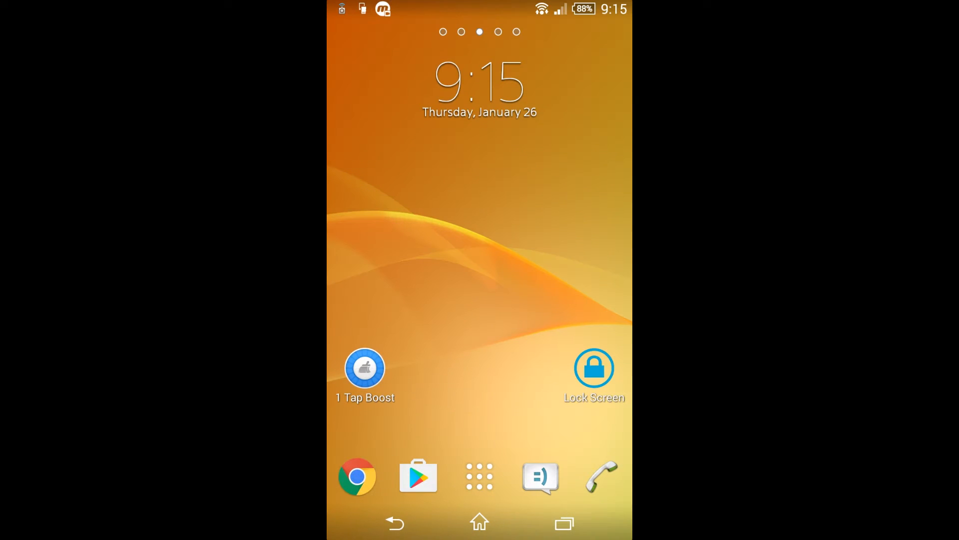
# Go to Settings > Accounts > Google to see the account with its sync error
pyautogui.click(479, 477)
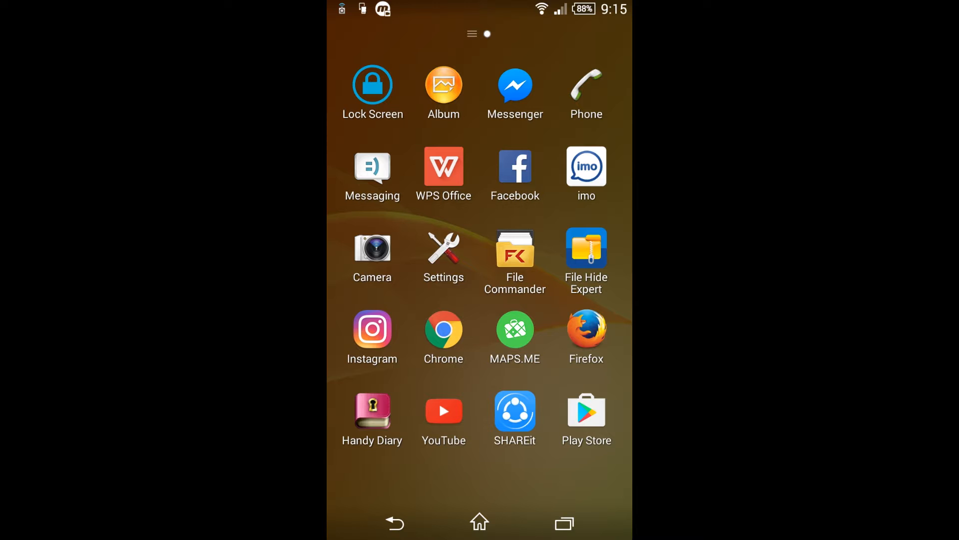
pyautogui.click(444, 251)
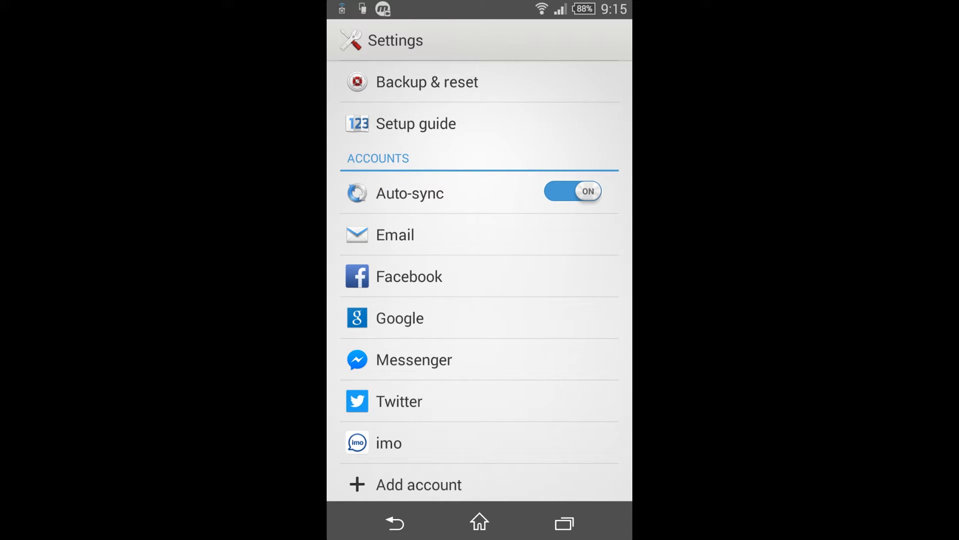
pyautogui.scroll(-3)
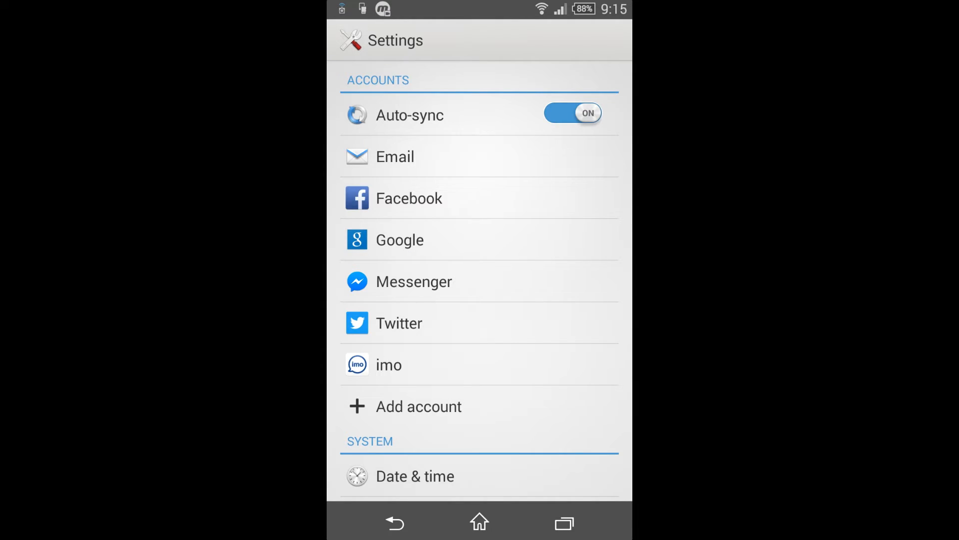
pyautogui.click(398, 239)
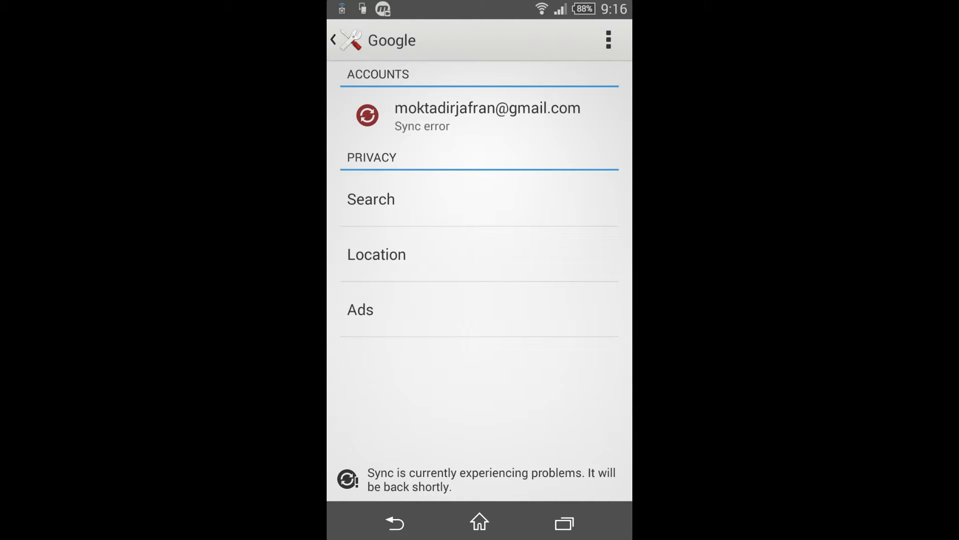
# Choose Remove account from the Google account's overflow menu
pyautogui.click(480, 116)
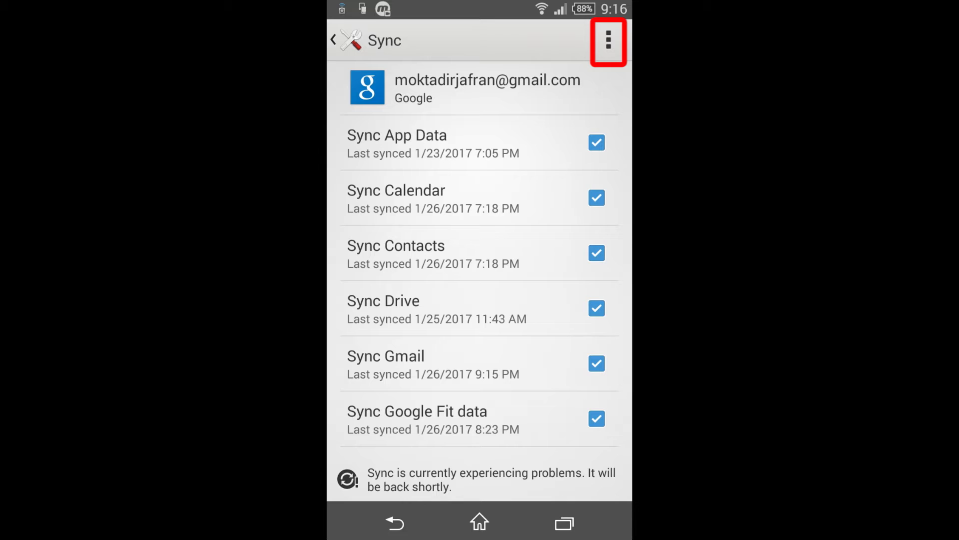
pyautogui.click(608, 41)
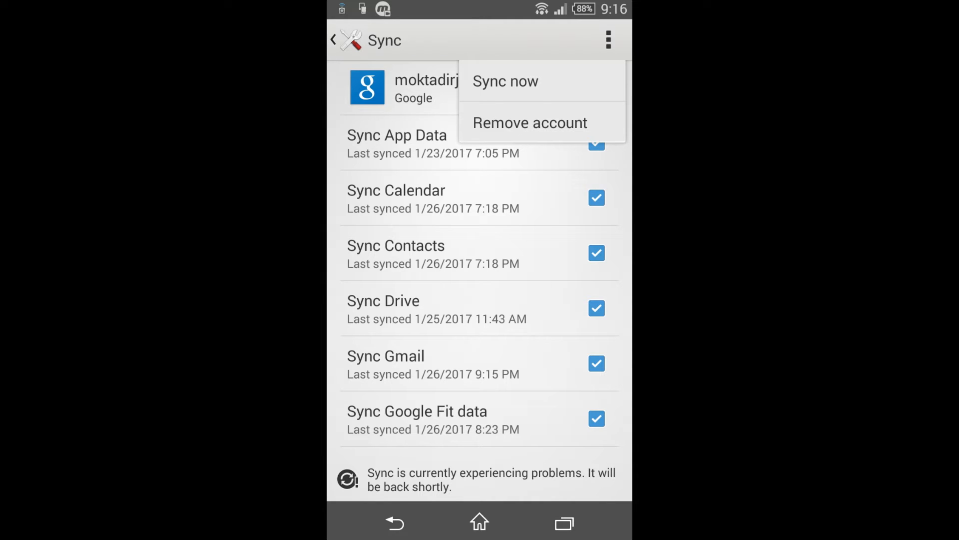
pyautogui.click(529, 122)
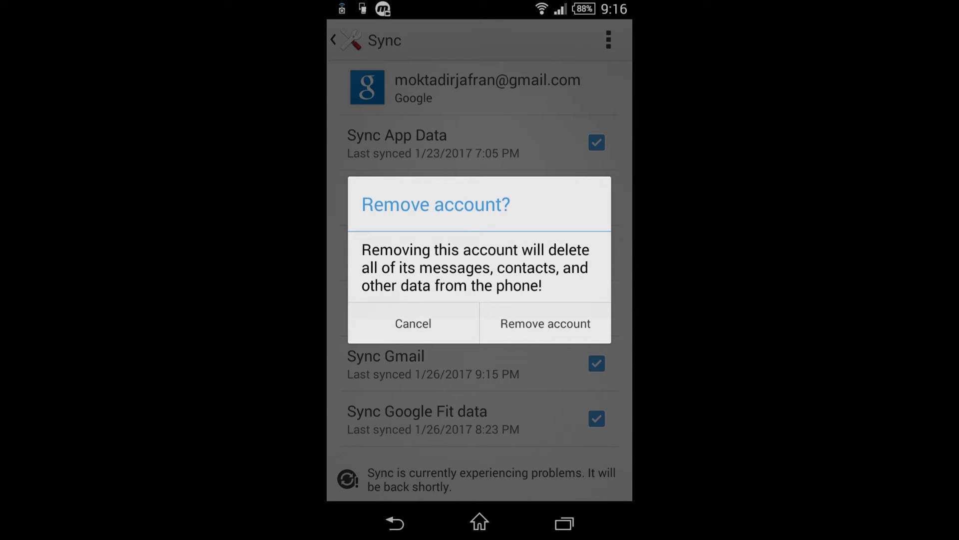
# Confirm removing the Google account from the phone
pyautogui.click(413, 323)
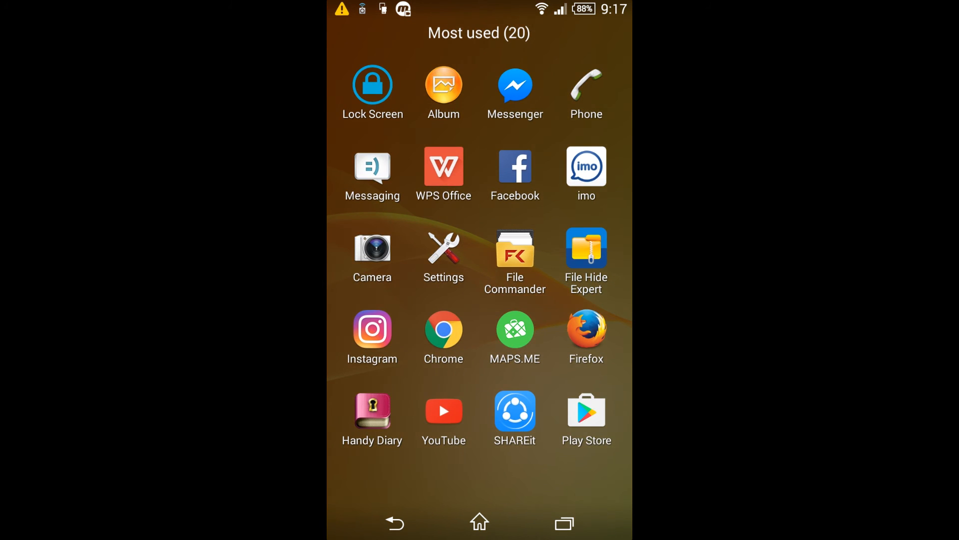
# Relaunch Gmail via app search "g" and check the inbox is blank
pyautogui.click(499, 40)
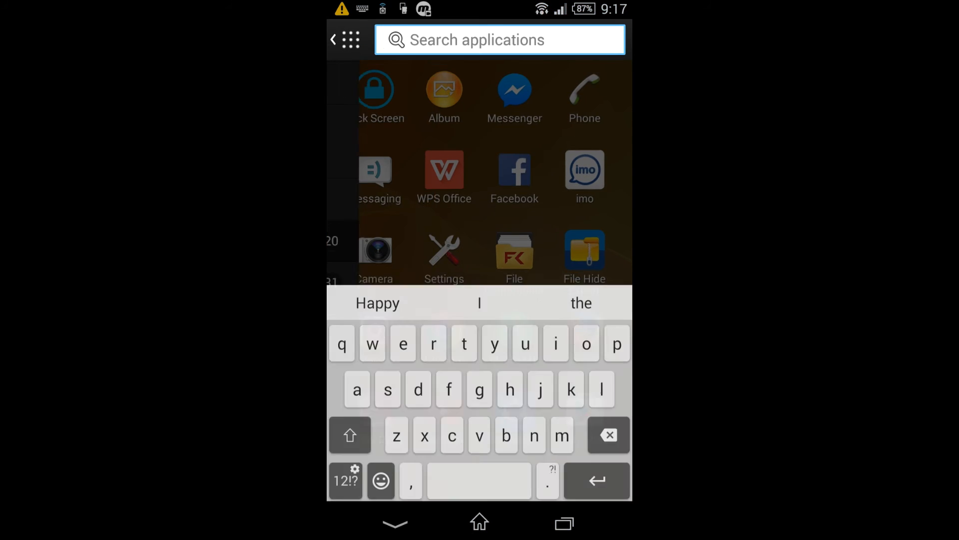
pyautogui.write('g')
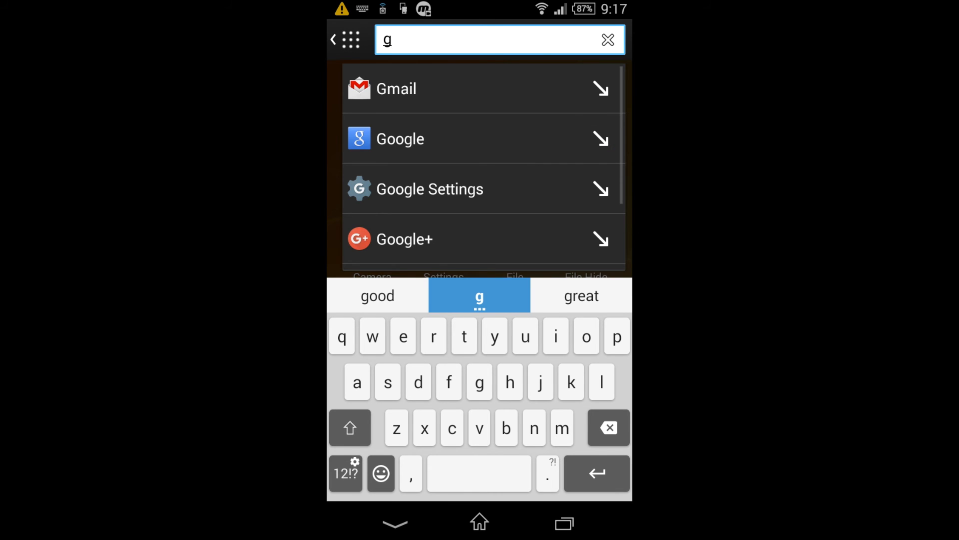
pyautogui.click(396, 88)
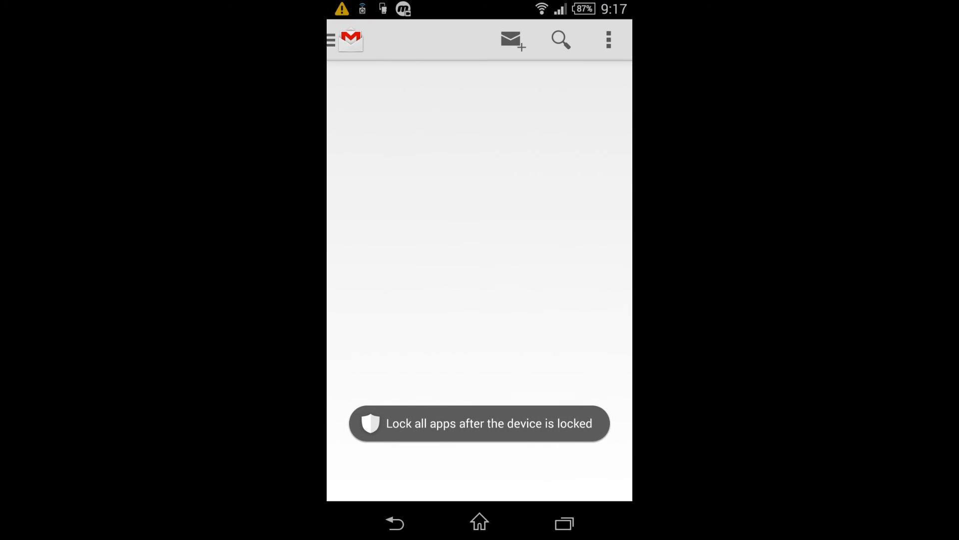